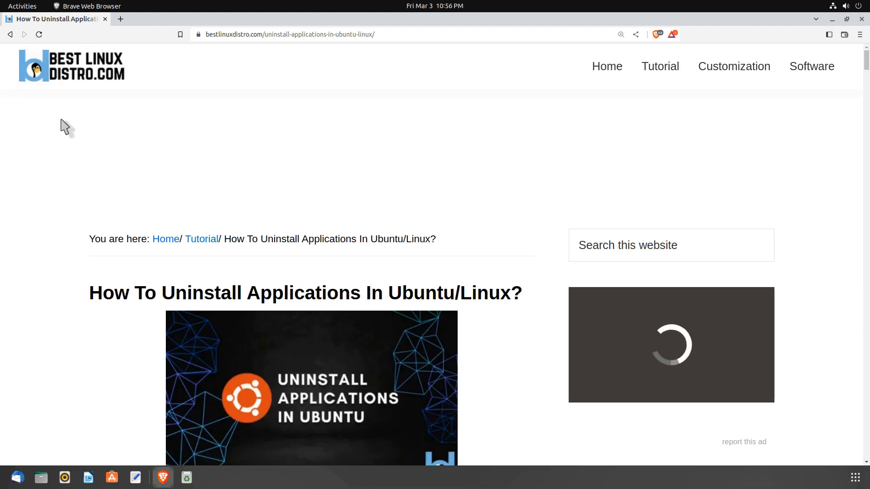
# Browse the OBS Studio and Steam listings in Ubuntu Software, then close it to the desktop.
pyautogui.scroll(-3)
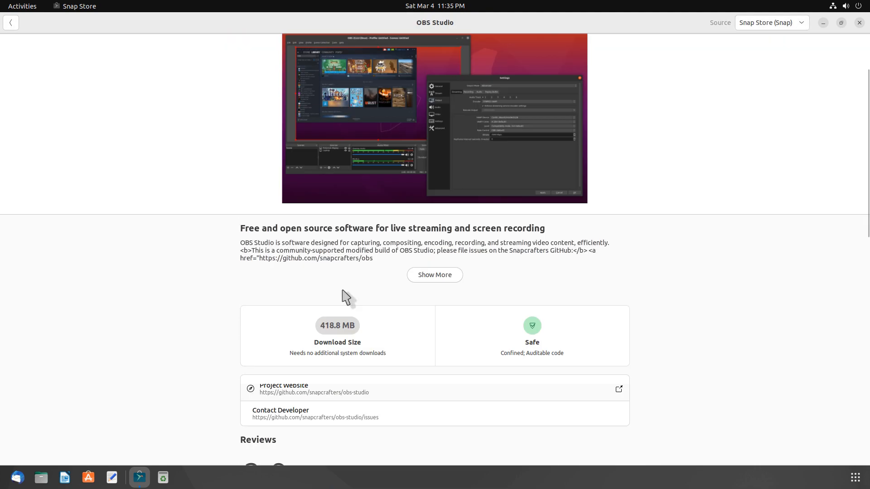
pyautogui.click(10, 22)
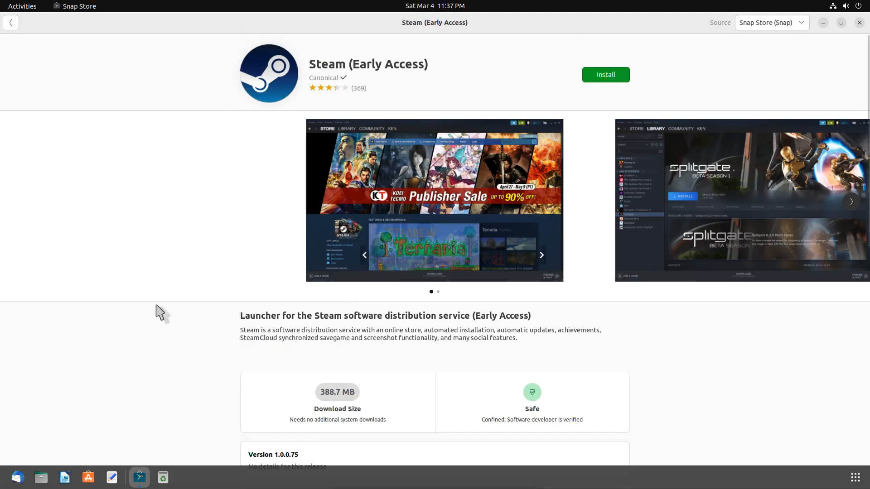
pyautogui.scroll(-3)
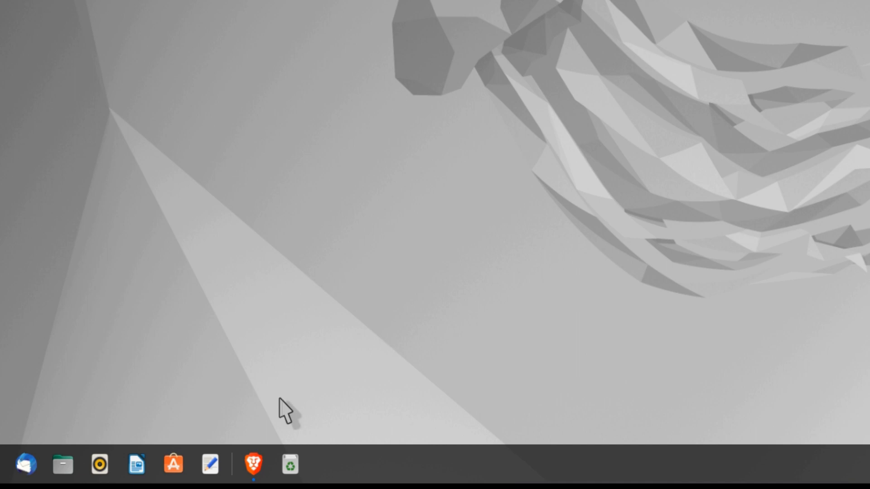
# Launch Ubuntu Software, show the Installed list and search 'ht' to reach Htop's page.
pyautogui.click(172, 464)
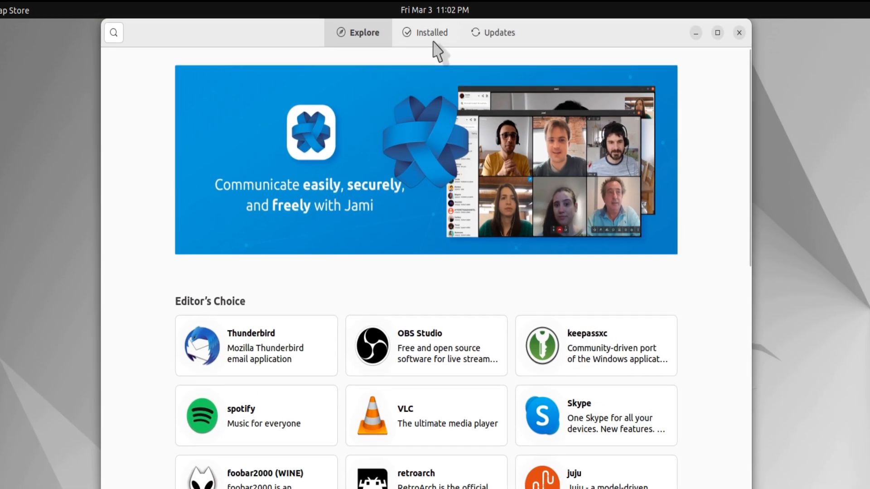
pyautogui.click(497, 33)
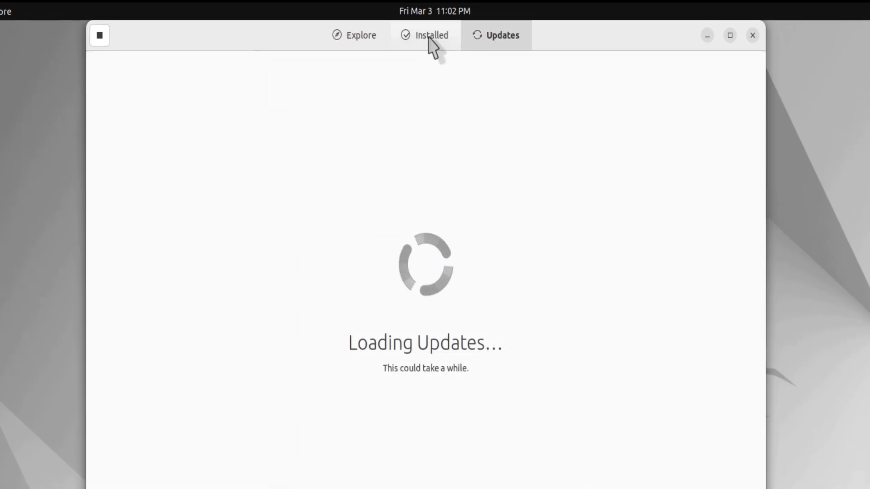
pyautogui.click(425, 35)
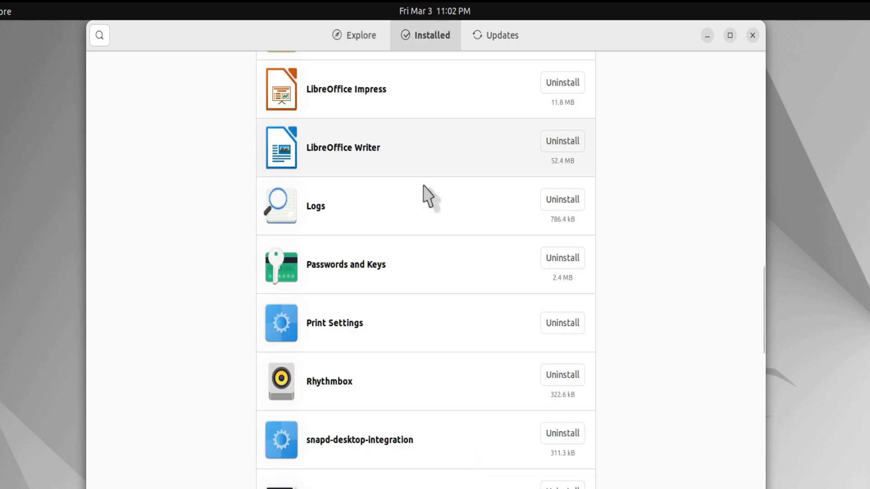
pyautogui.write('ht')
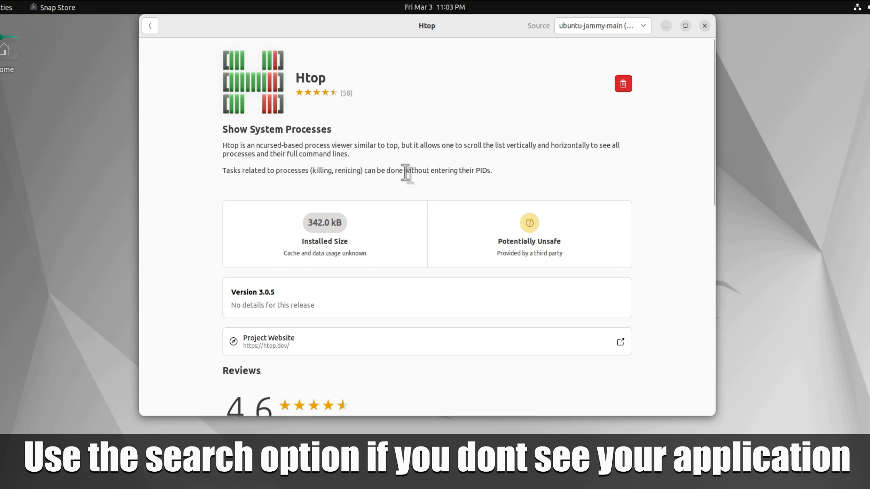
# Uninstall Htop from its store page, confirm the removal and reach the password prompt.
pyautogui.click(622, 83)
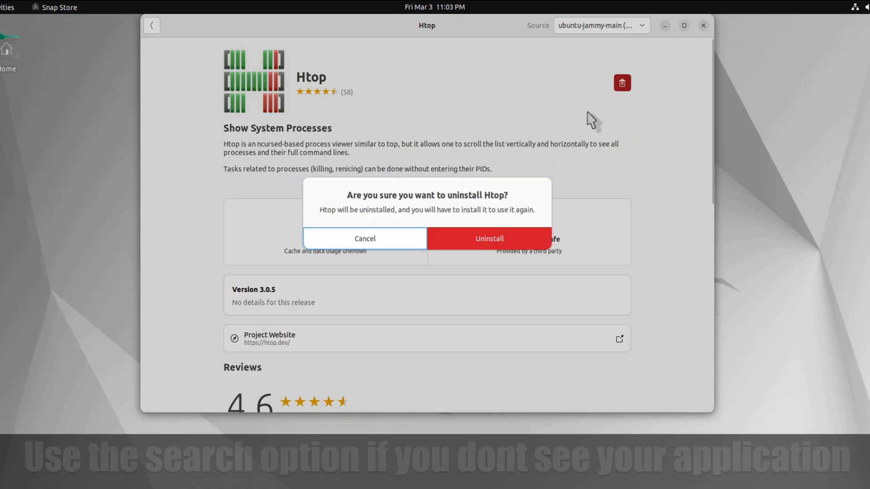
pyautogui.click(487, 238)
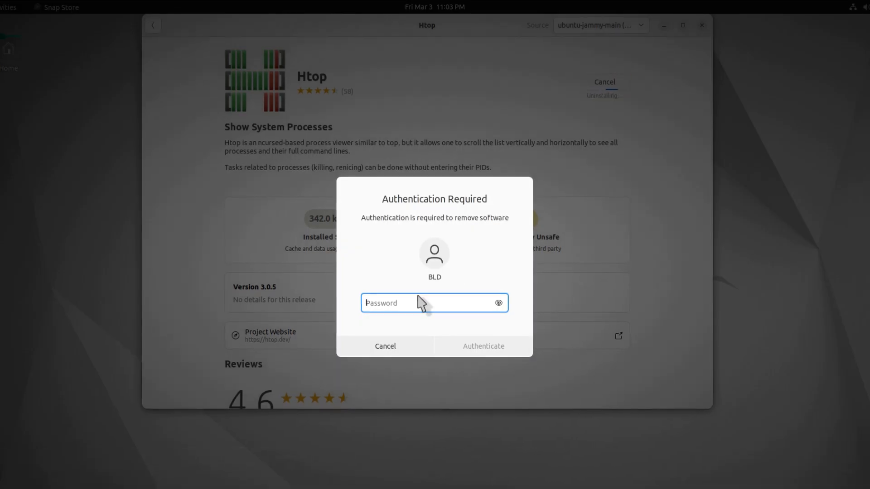
pyautogui.click(384, 345)
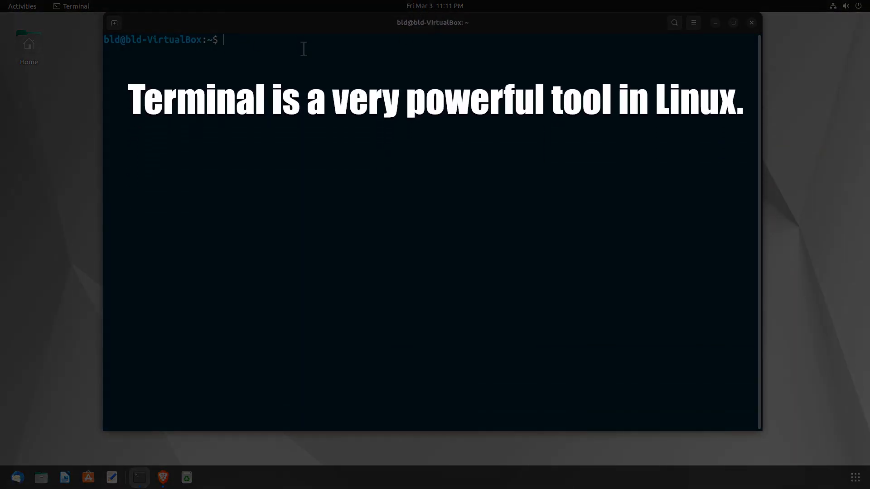
# Run 'sudo apt remove htop', enter the password and answer Y to remove the package.
pyautogui.write('sudo apt')
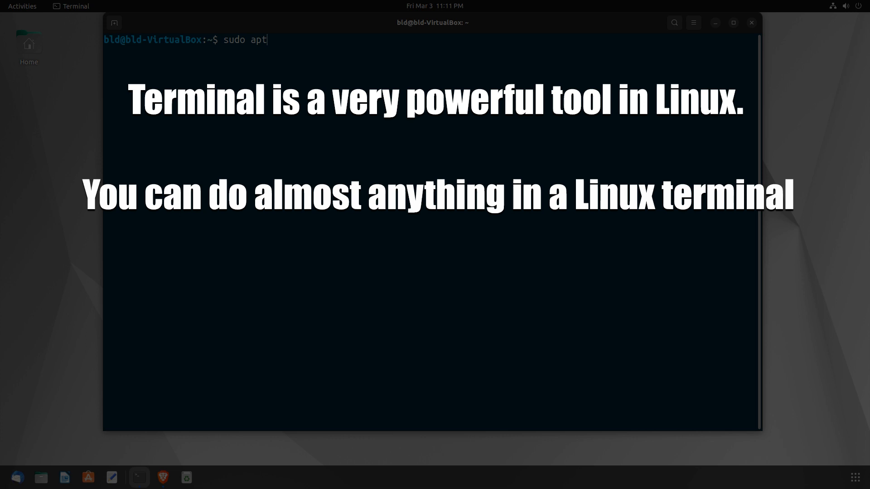
pyautogui.write('rempov')
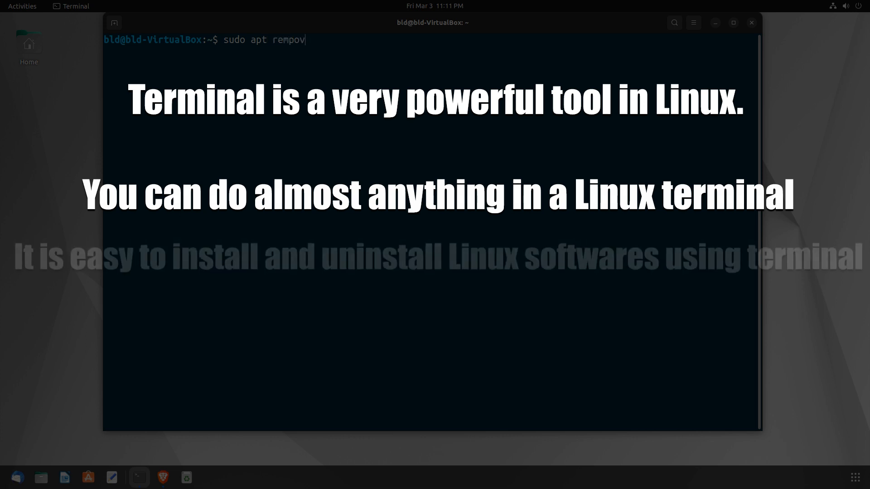
pyautogui.write('remove')
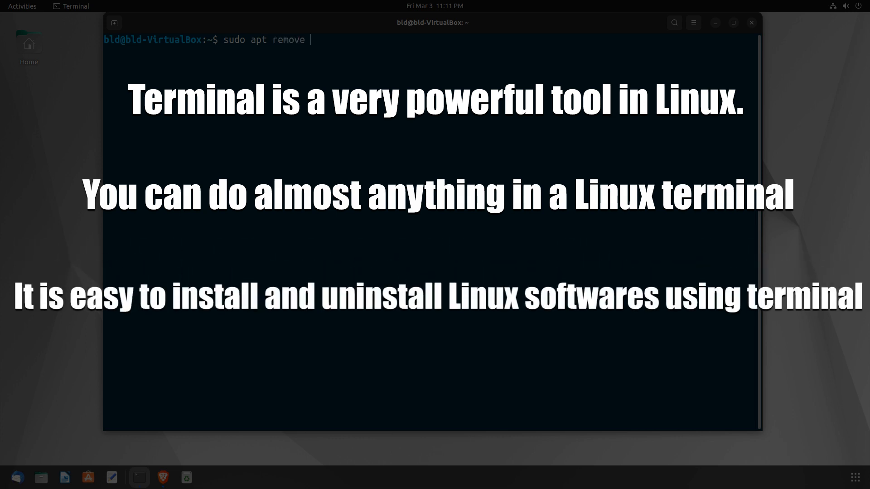
pyautogui.write('htop')
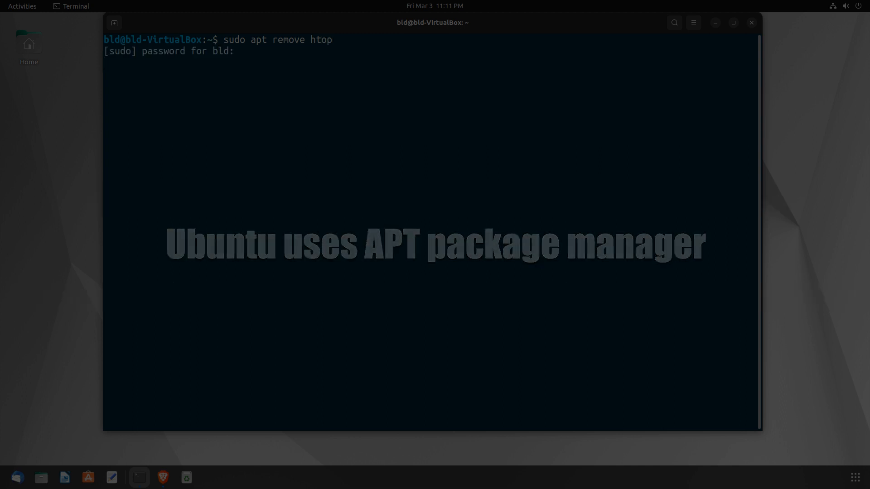
pyautogui.press('Return')
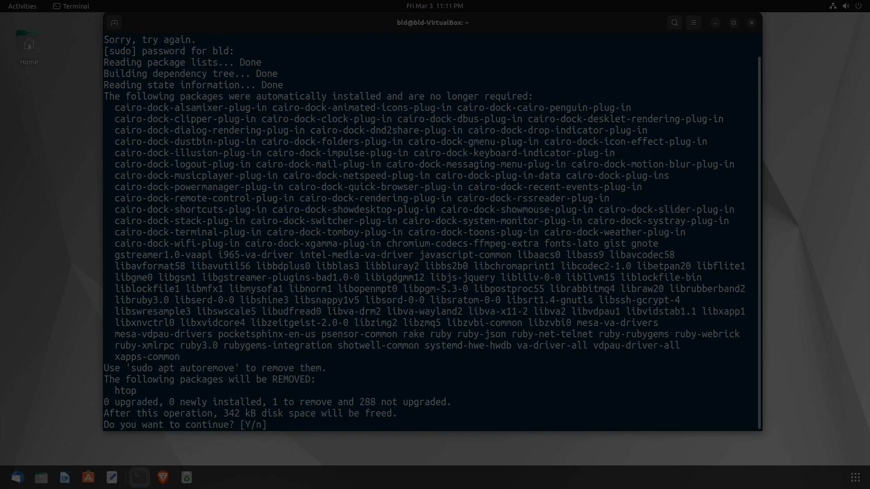
pyautogui.write('Y')
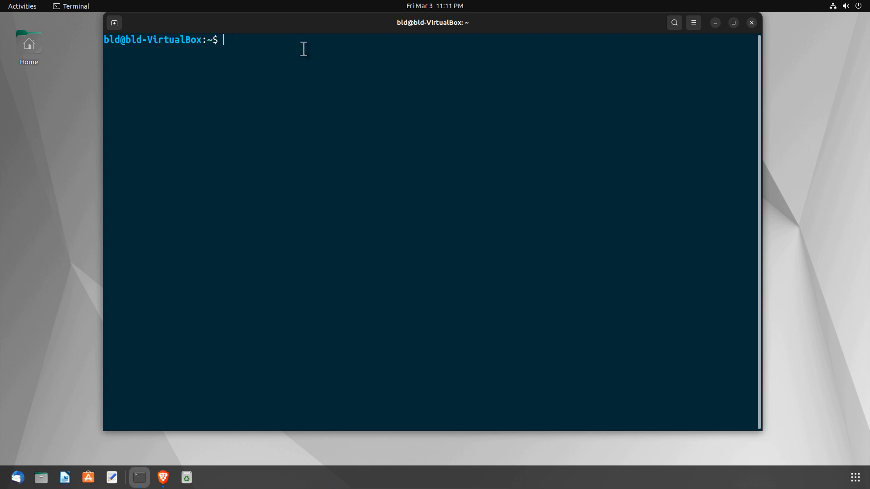
# Run 'sudo apt remove htop' a second time, supply the password and approve with Y.
pyautogui.write('sudo apt')
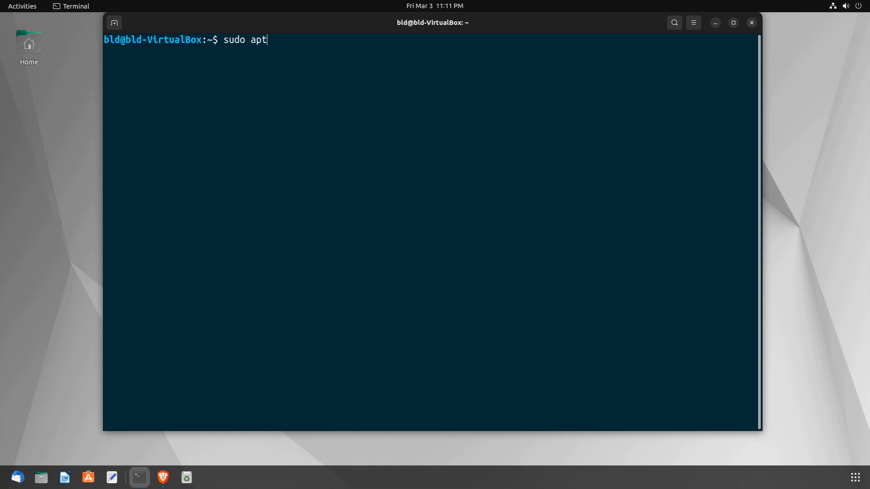
pyautogui.write('rempo')
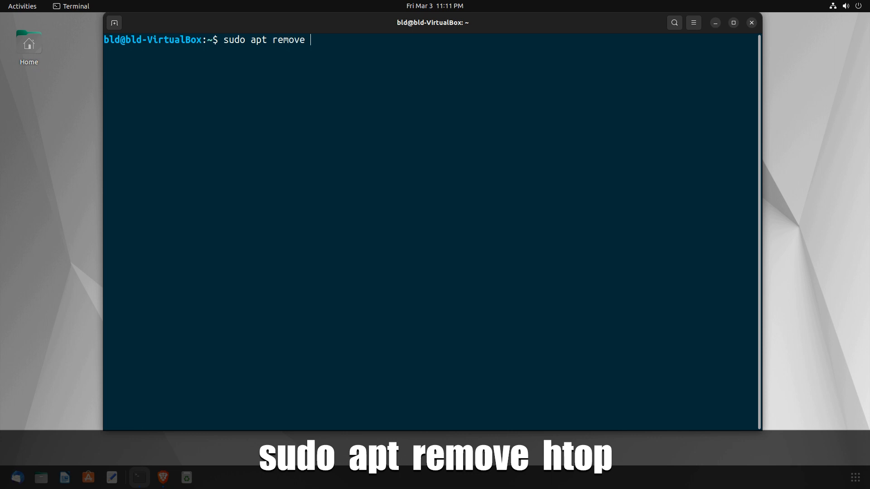
pyautogui.write('htop')
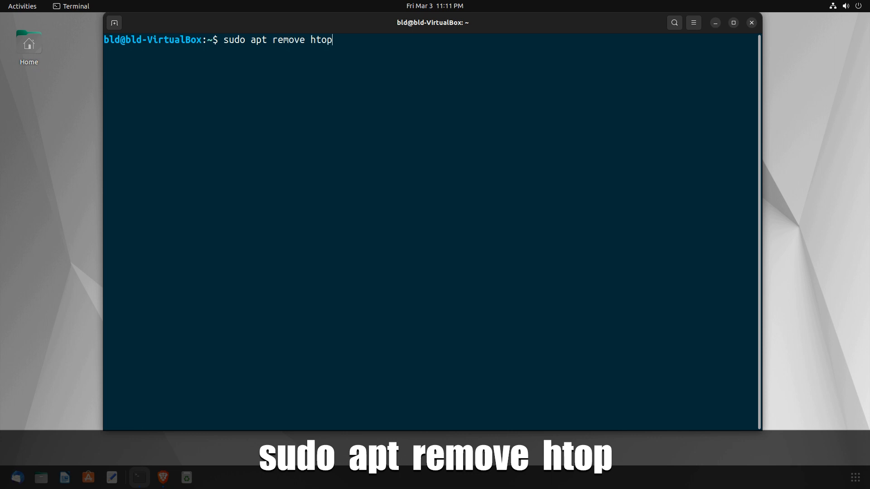
pyautogui.press('Return')
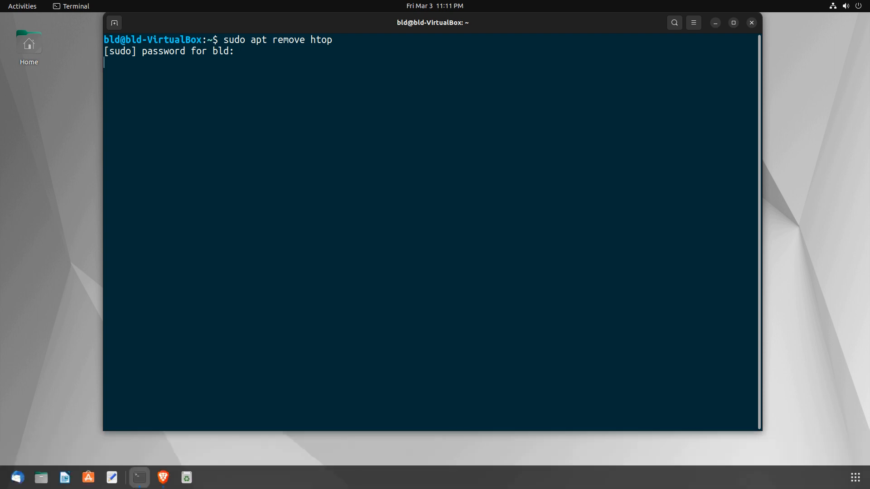
pyautogui.press('Return')
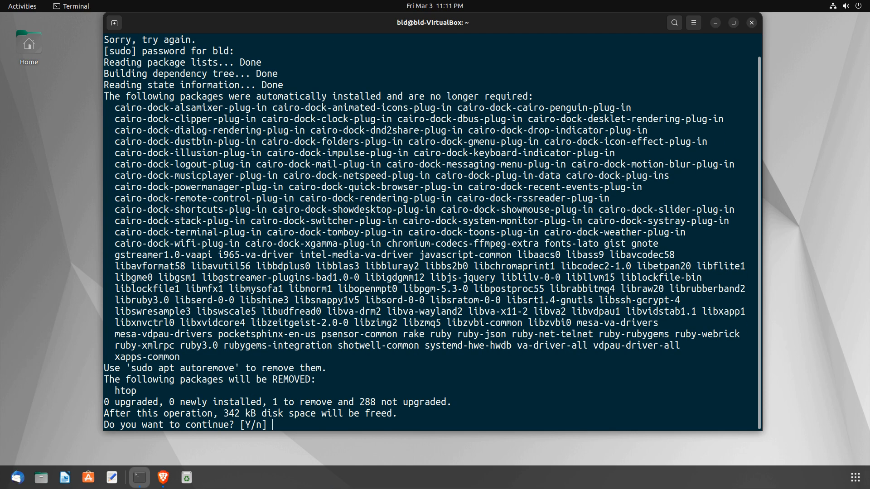
pyautogui.write('Y')
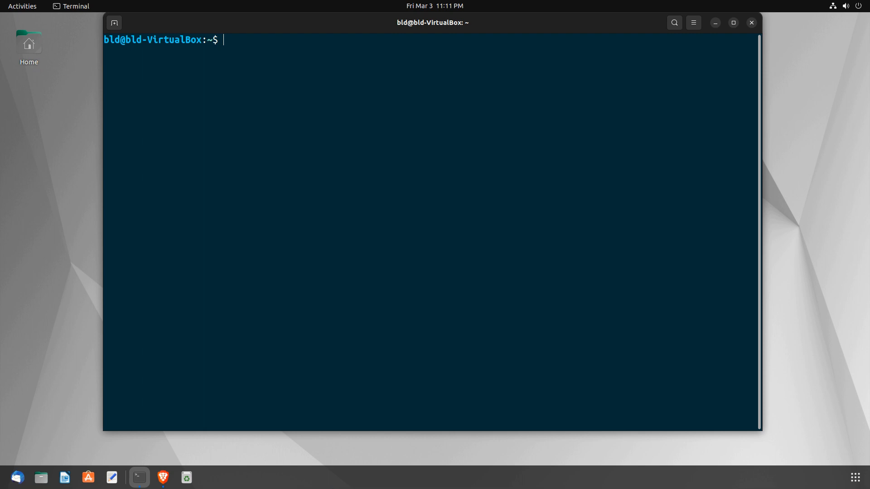
# Run 'sudo apt remove htop stacer' and answer Y to remove both packages.
pyautogui.write('sudo apt')
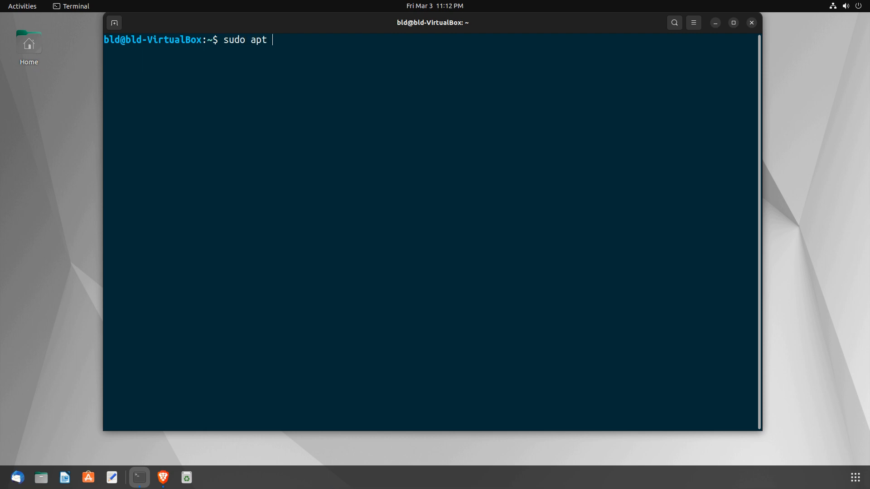
pyautogui.write('remove')
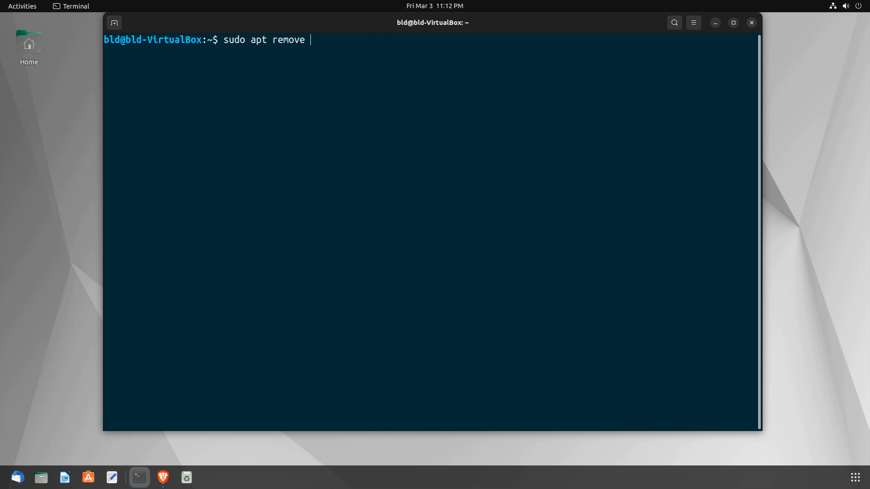
pyautogui.write('htop')
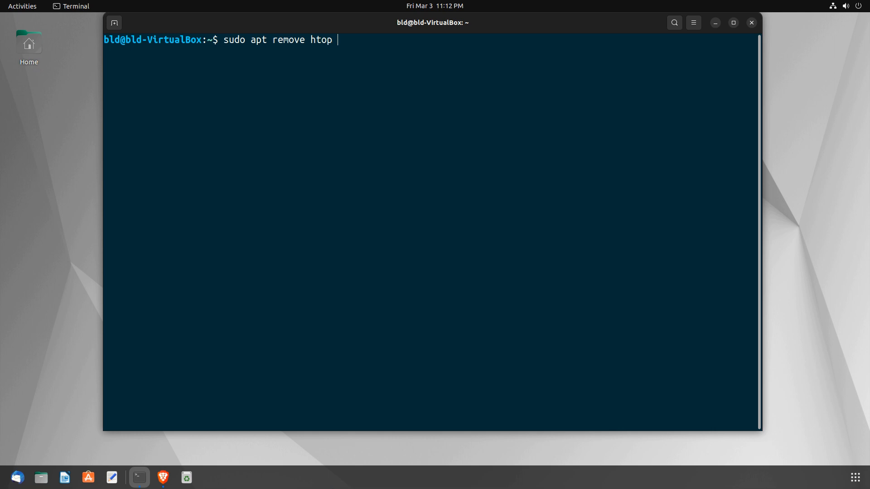
pyautogui.write('stacer')
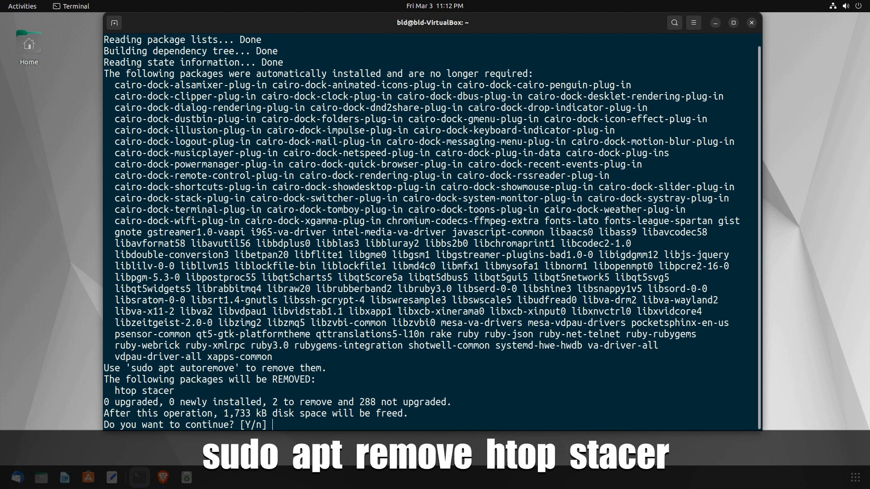
pyautogui.write('Y')
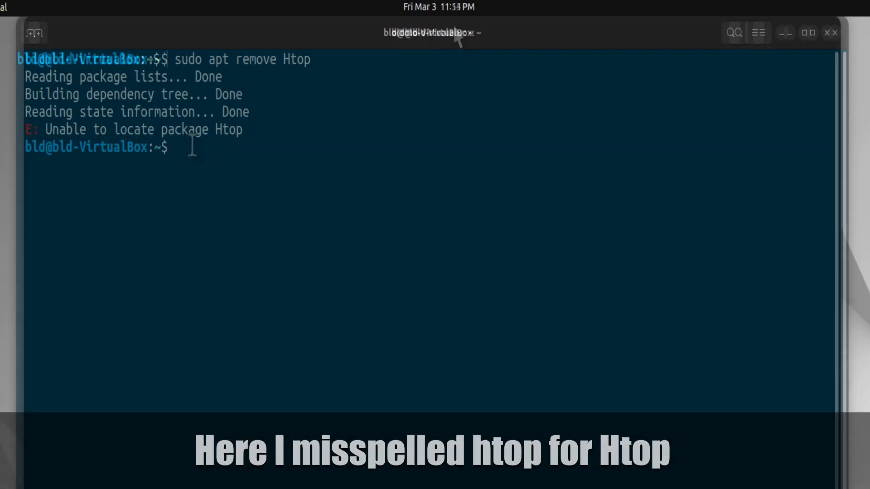
pyautogui.write('sudo a')
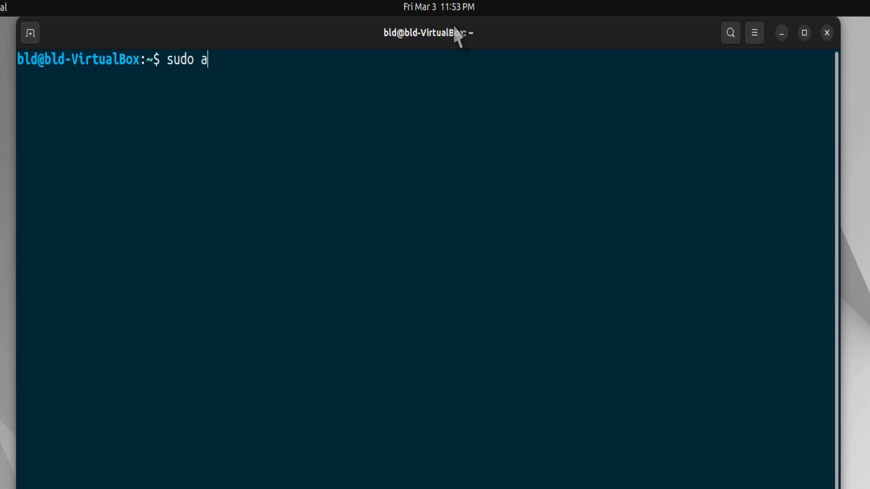
pyautogui.write('snap remove k')
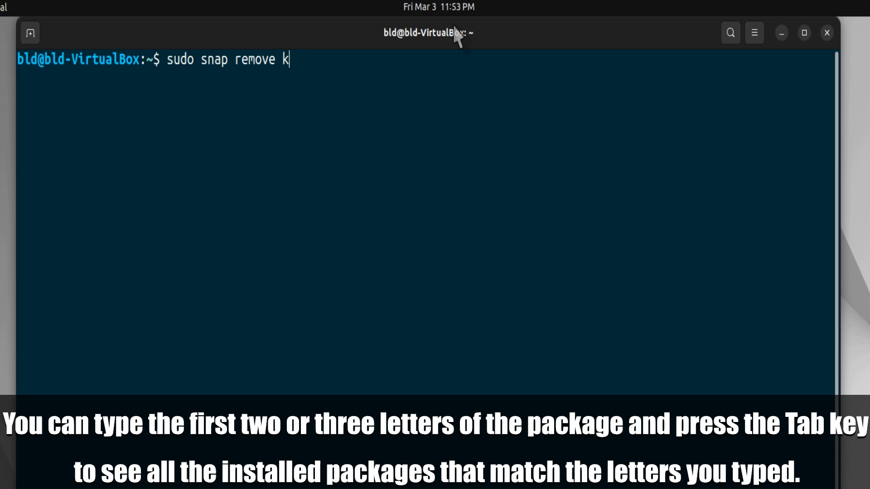
pyautogui.write('ee')
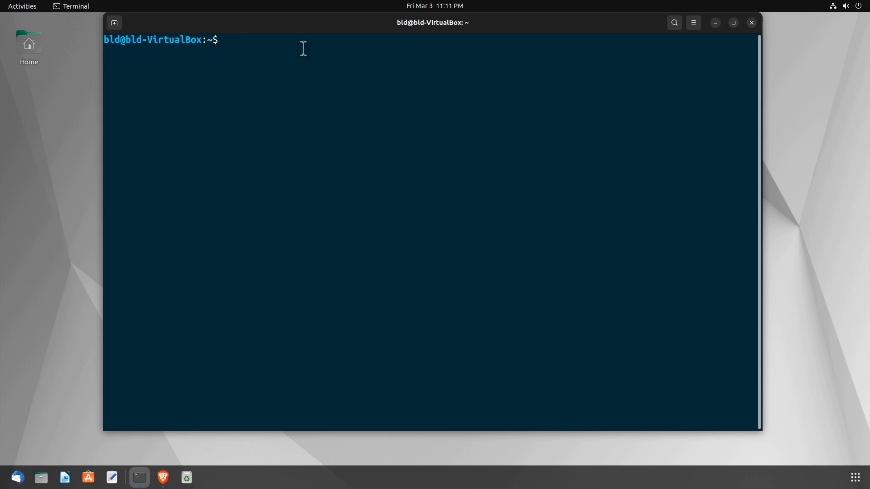
pyautogui.write('sudo a')
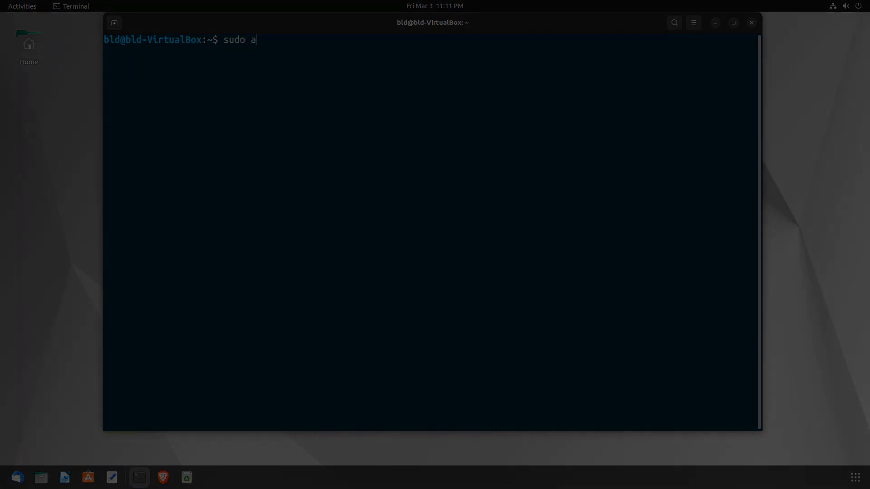
pyautogui.write('pt rempov')
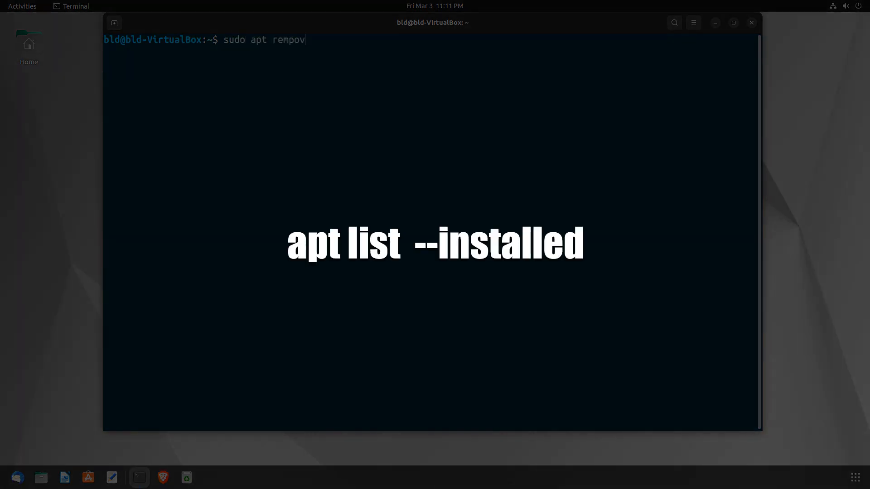
pyautogui.press('BackSpace')
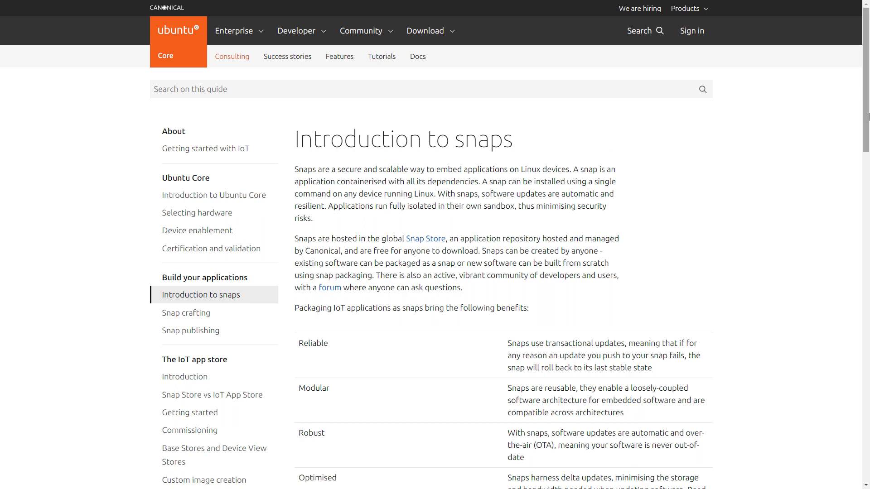
pyautogui.moveTo(307, 249)
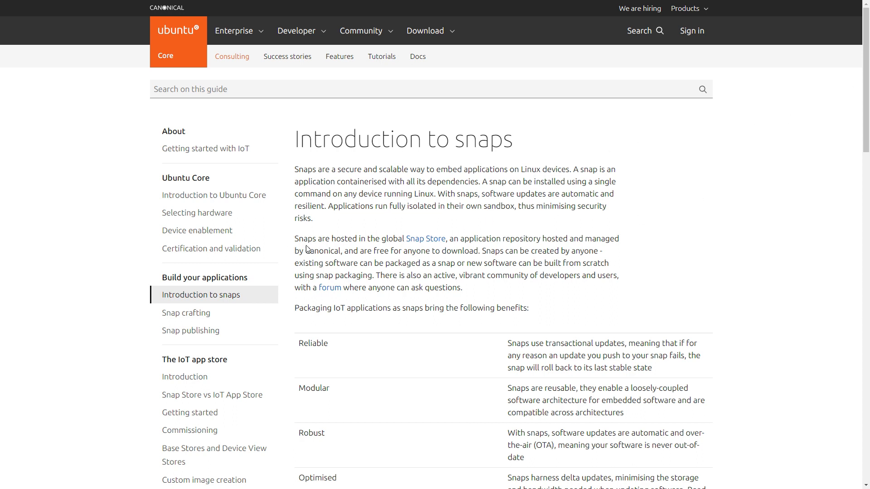
pyautogui.moveTo(294, 238); pyautogui.dragTo(438, 238)
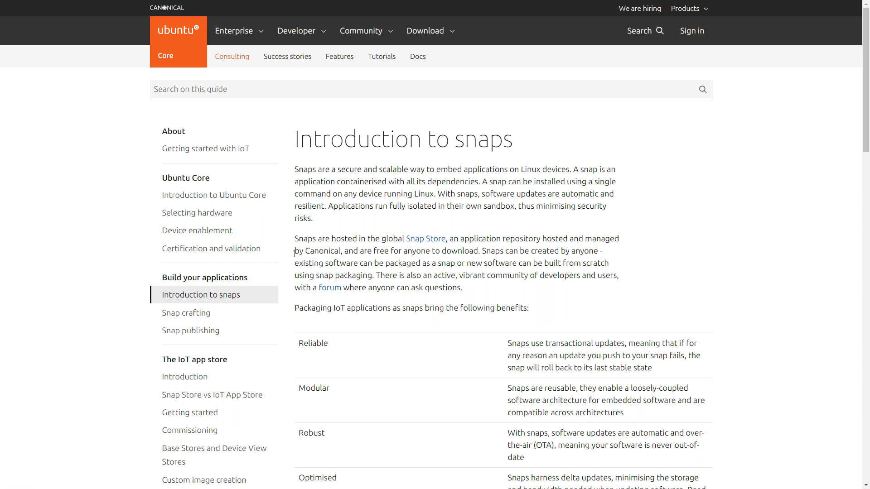
pyautogui.moveTo(294, 251); pyautogui.dragTo(334, 251)
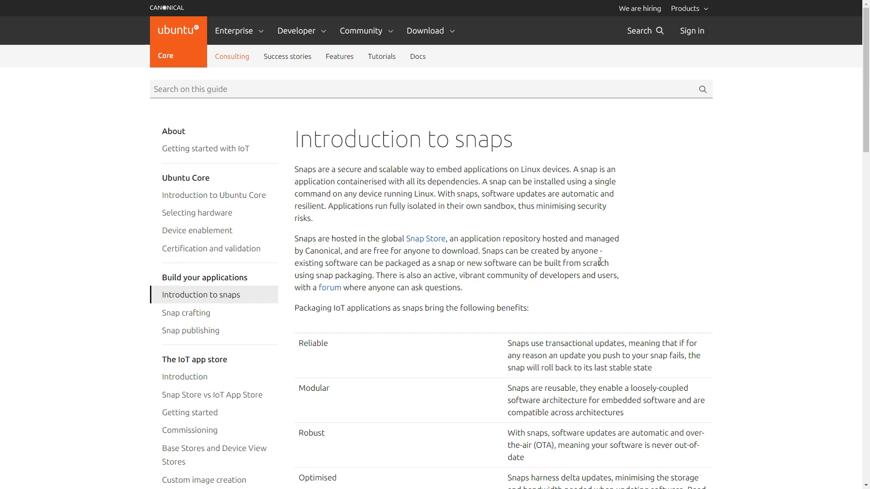
pyautogui.moveTo(483, 248)
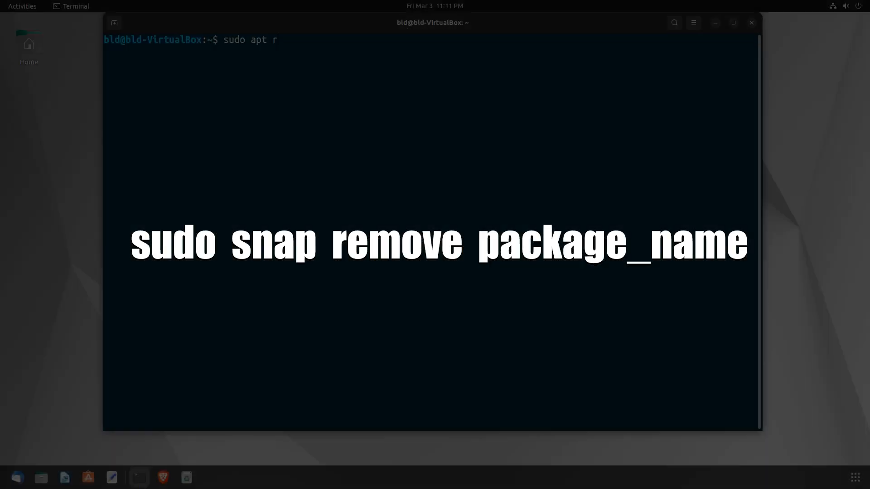
# Start a new 'sudo apt remove' command at the terminal prompt.
pyautogui.write('emp')
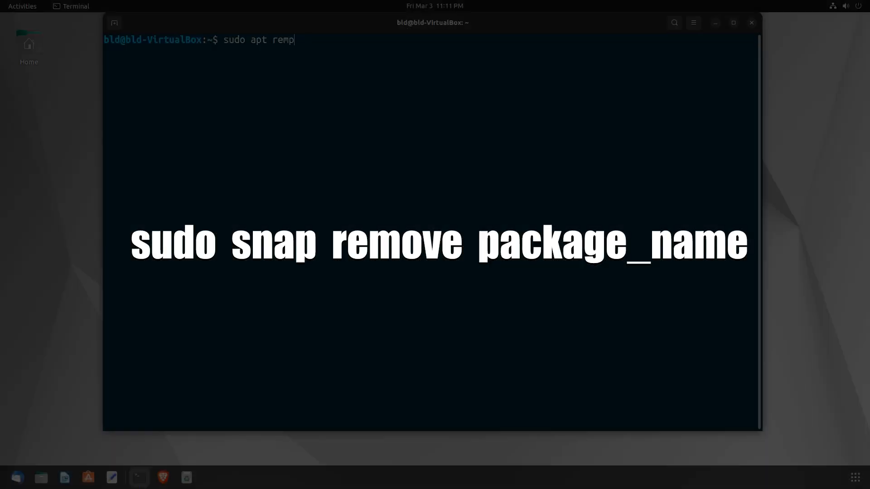
pyautogui.write('ove')
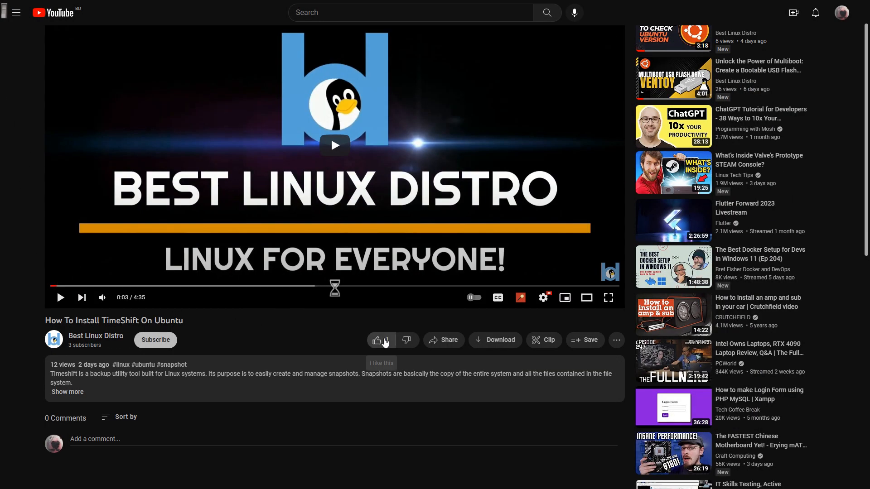
# Like the TimeShift video, then scroll through the Best Linux Distro website's posts.
pyautogui.click(376, 340)
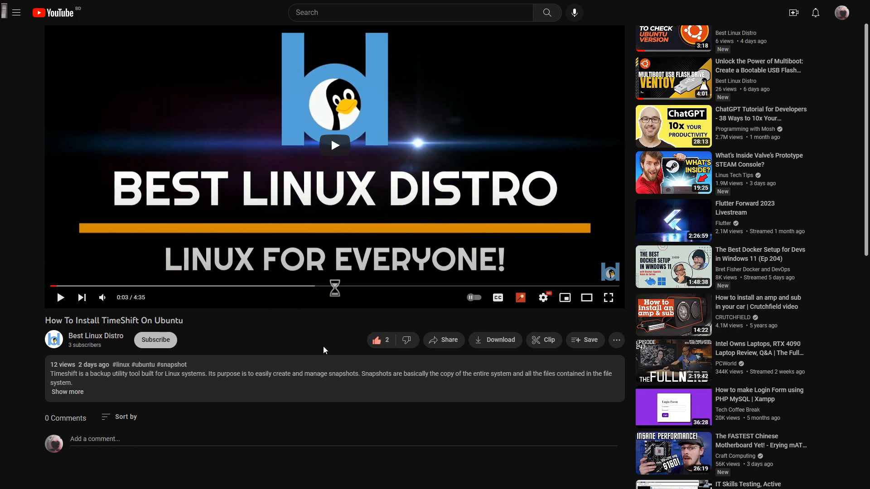
pyautogui.click(155, 339)
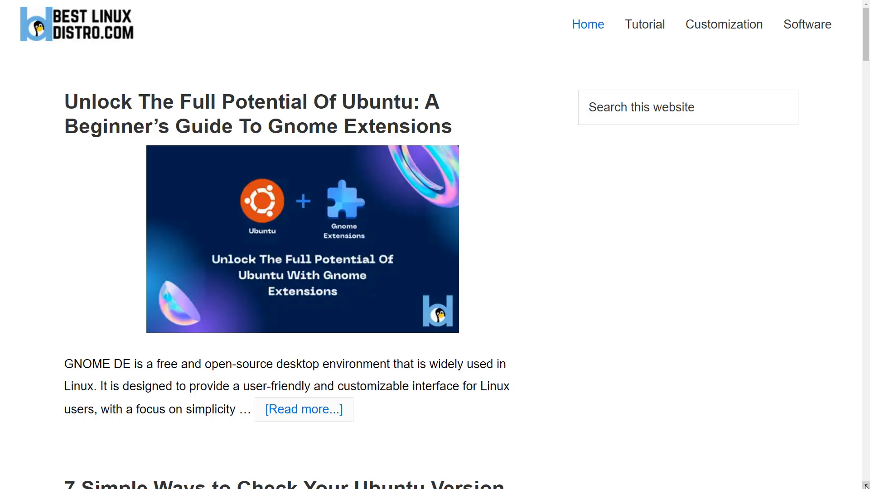
pyautogui.scroll(-3)
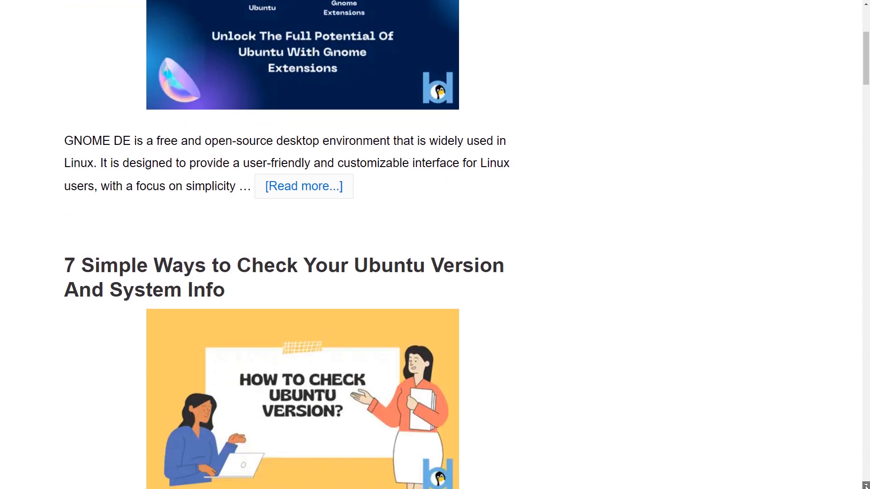
pyautogui.scroll(-3)
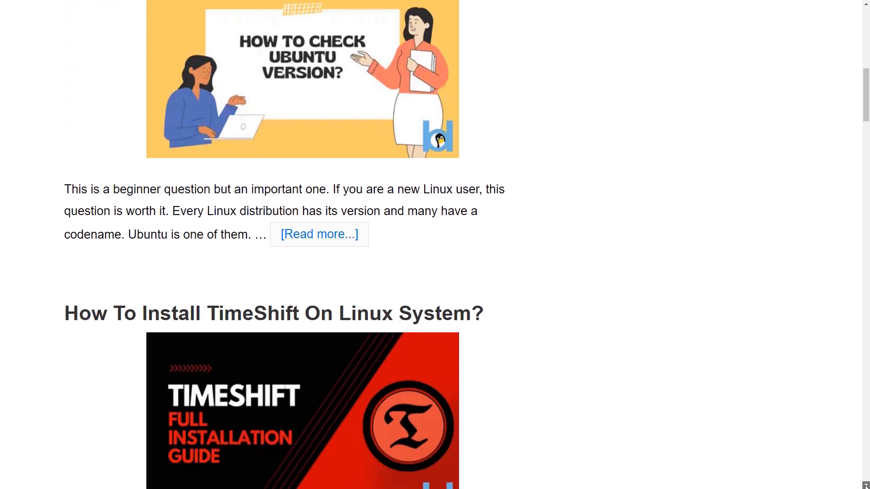
pyautogui.scroll(-3)
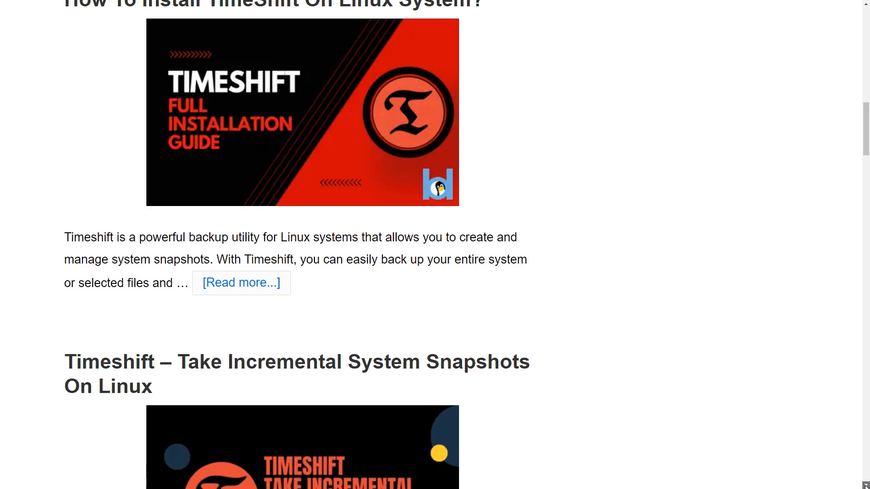
pyautogui.scroll(-3)
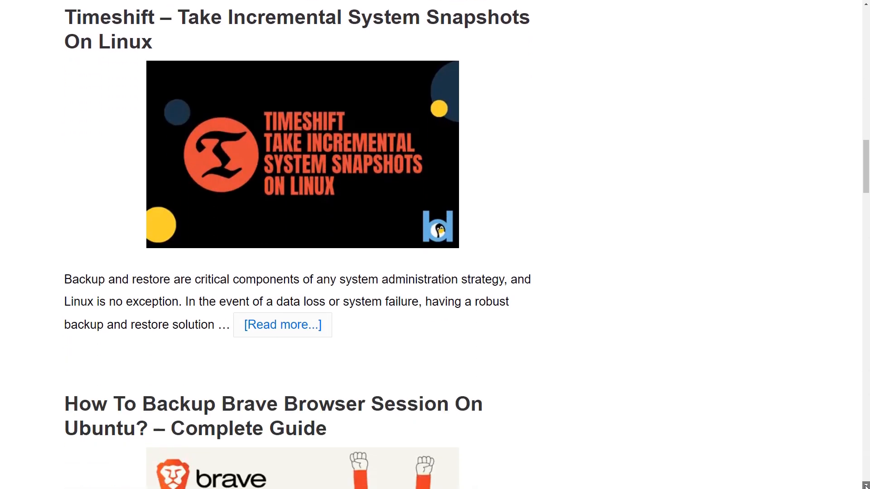